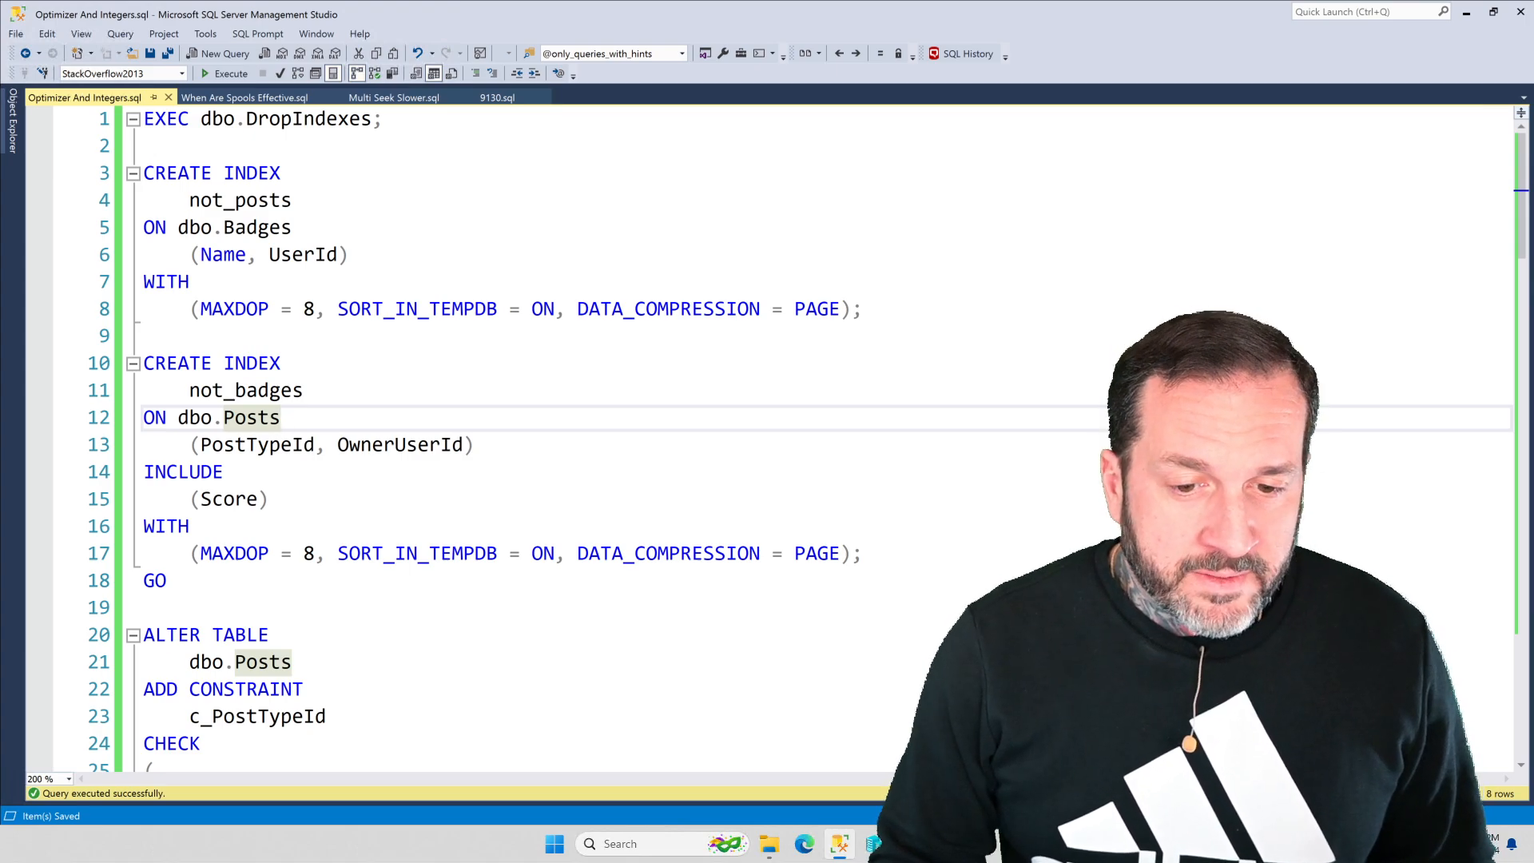
Run the script and scroll through the three queries' execution plans below the code
left_click(280, 417)
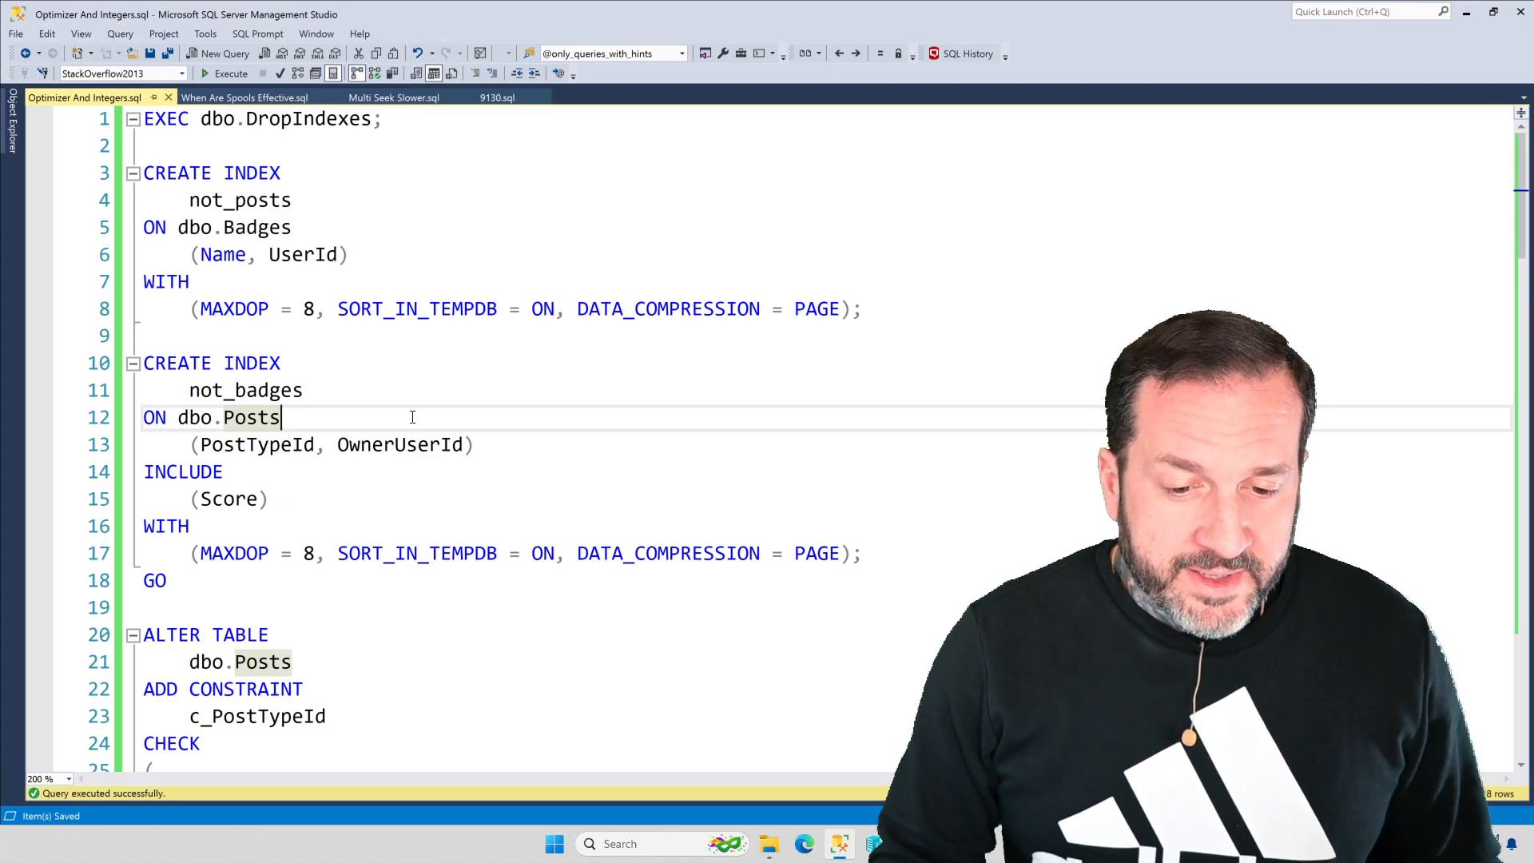
scroll("down", 3)
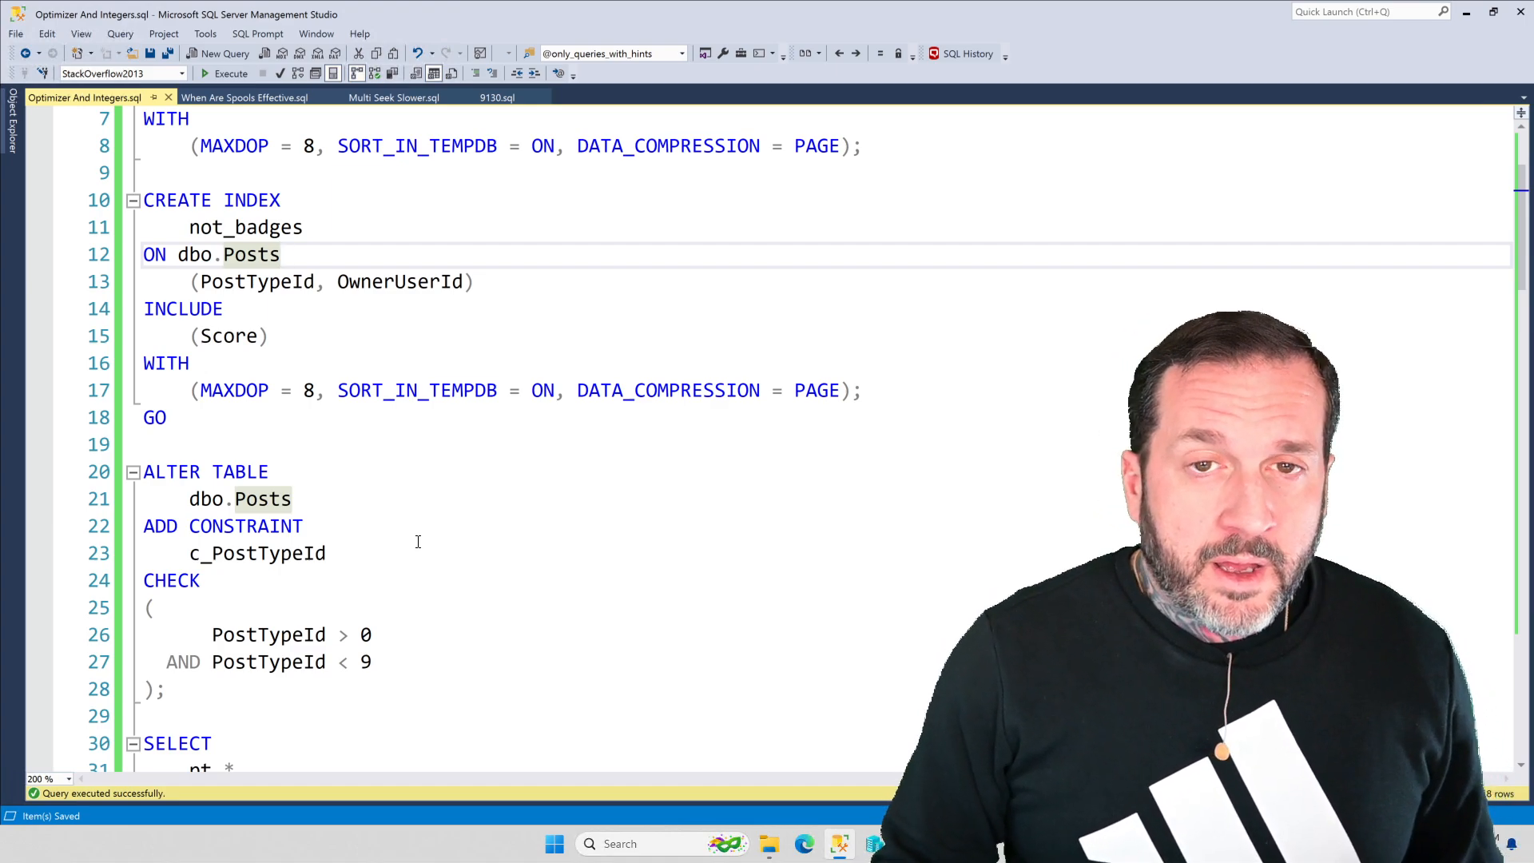
mouse_move(365, 508)
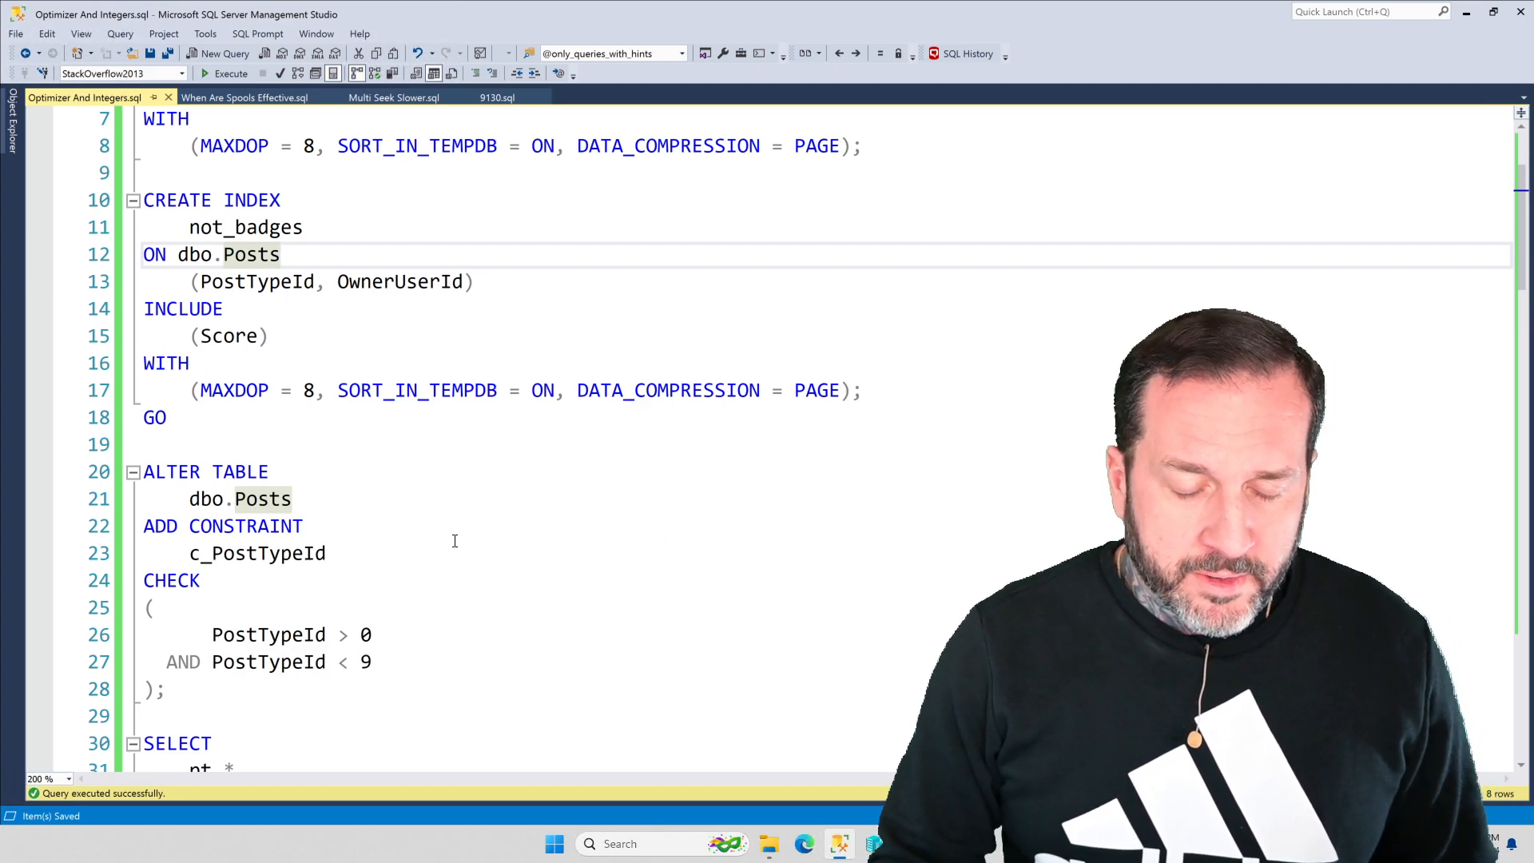
scroll("down", 3)
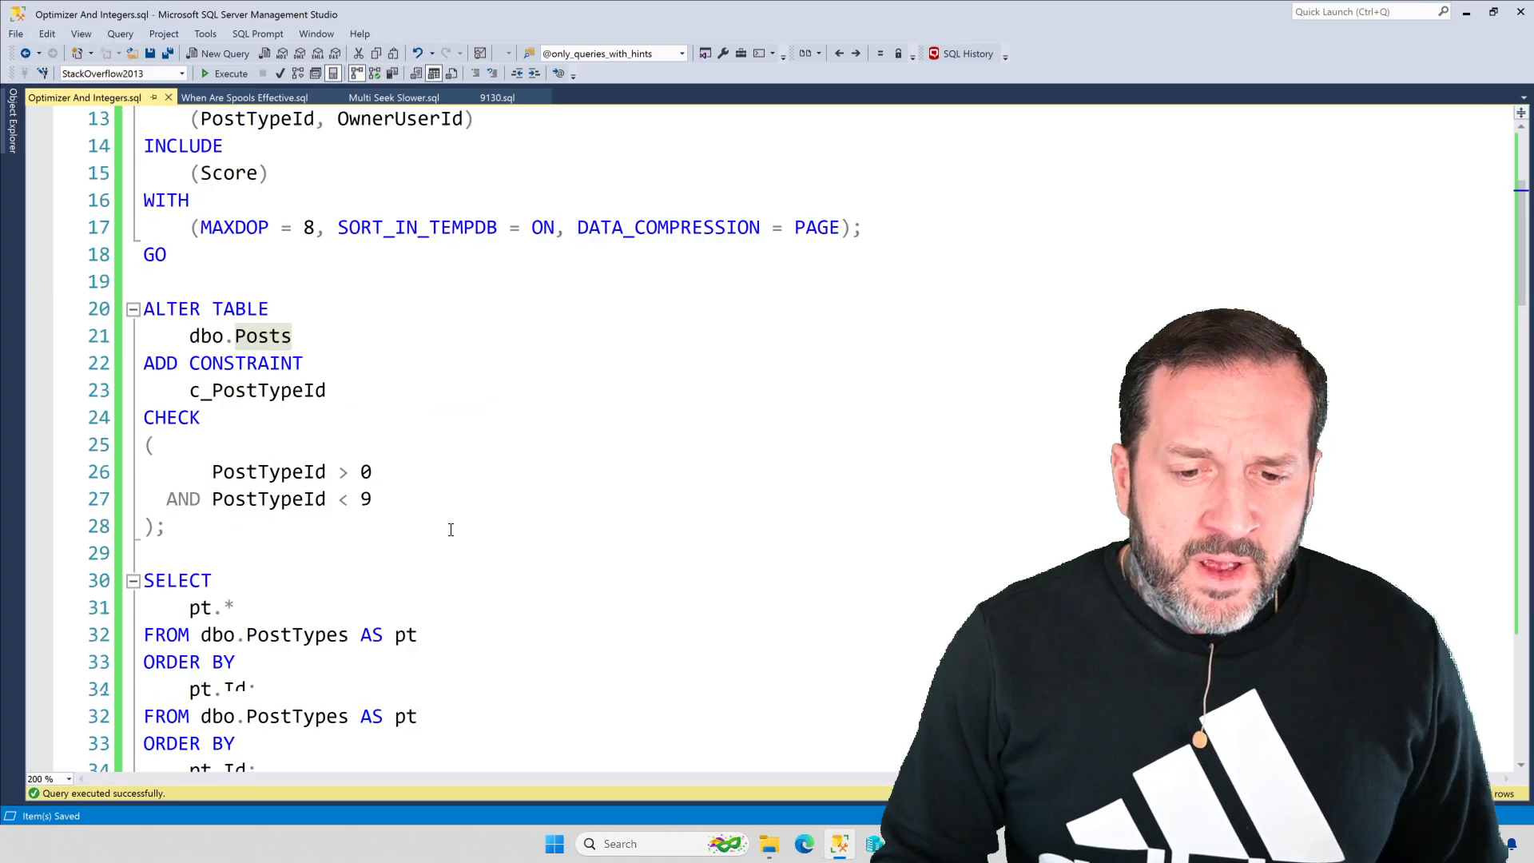
scroll("down", 3)
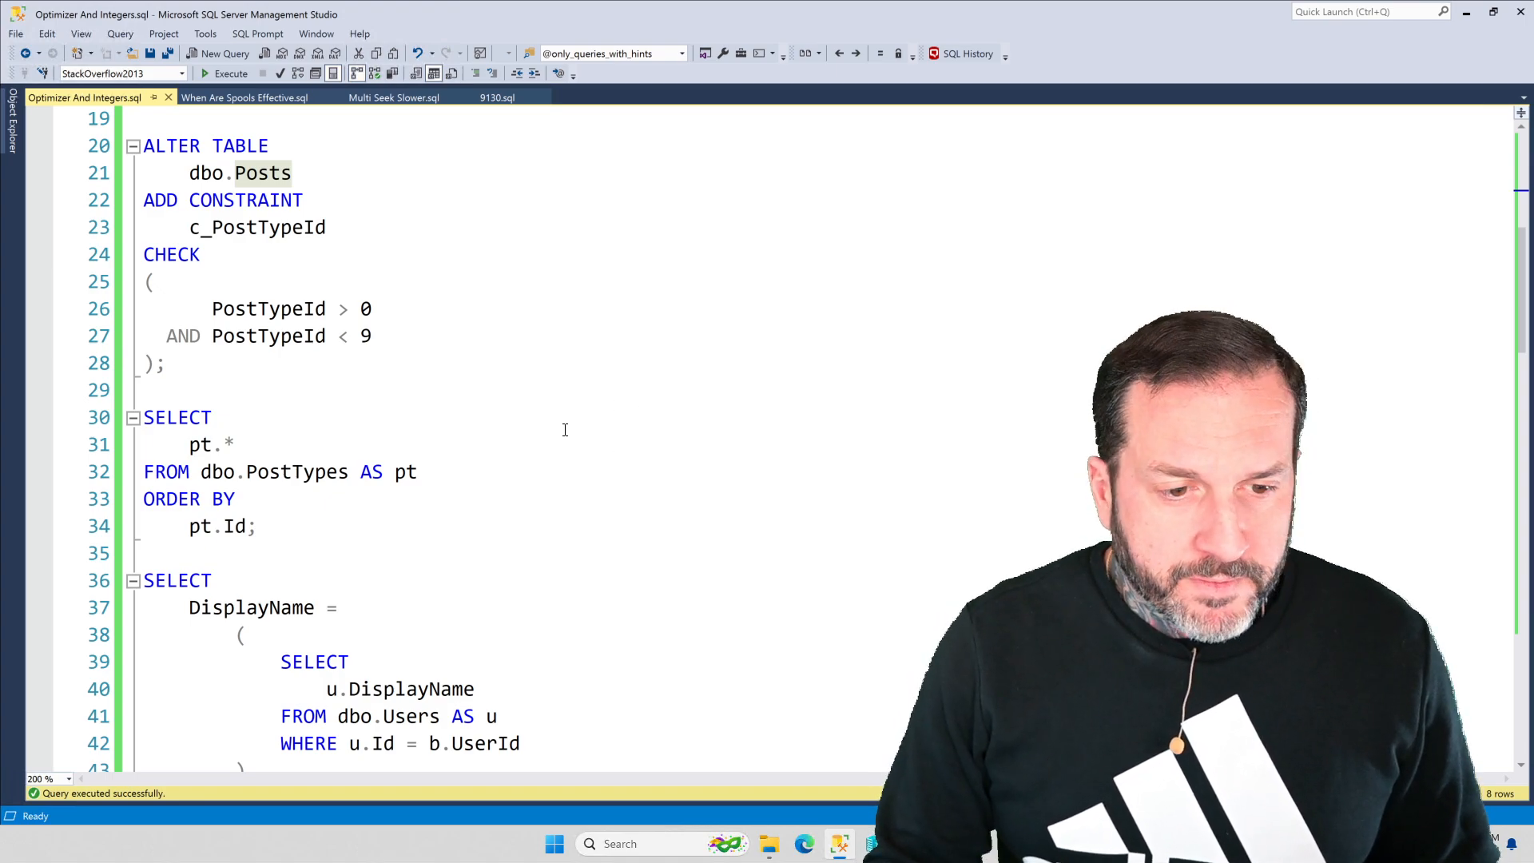
scroll("down", 3)
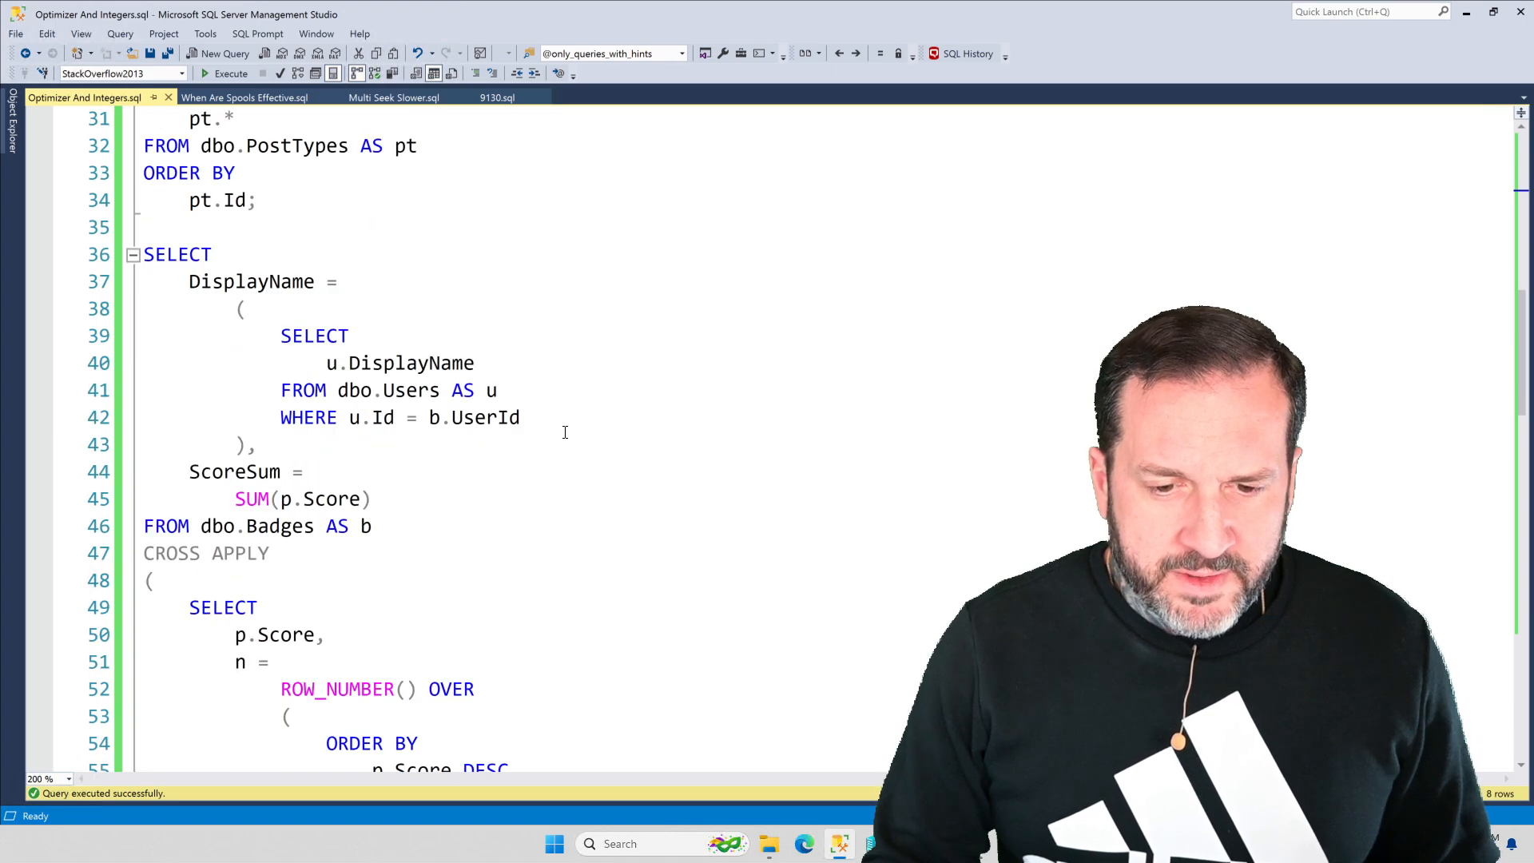
scroll("down", 3)
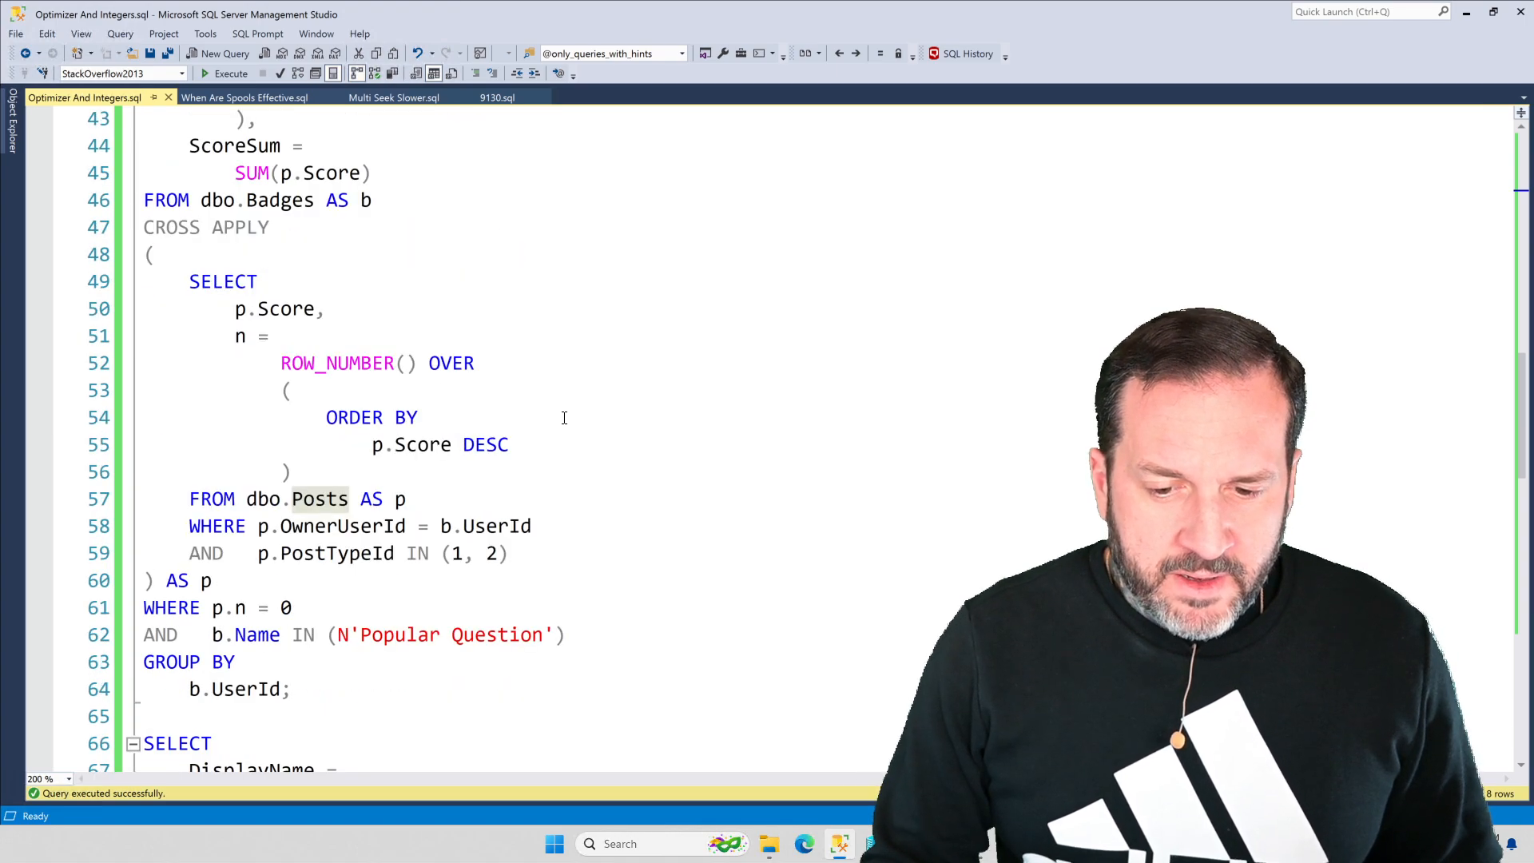
scroll("down", 3)
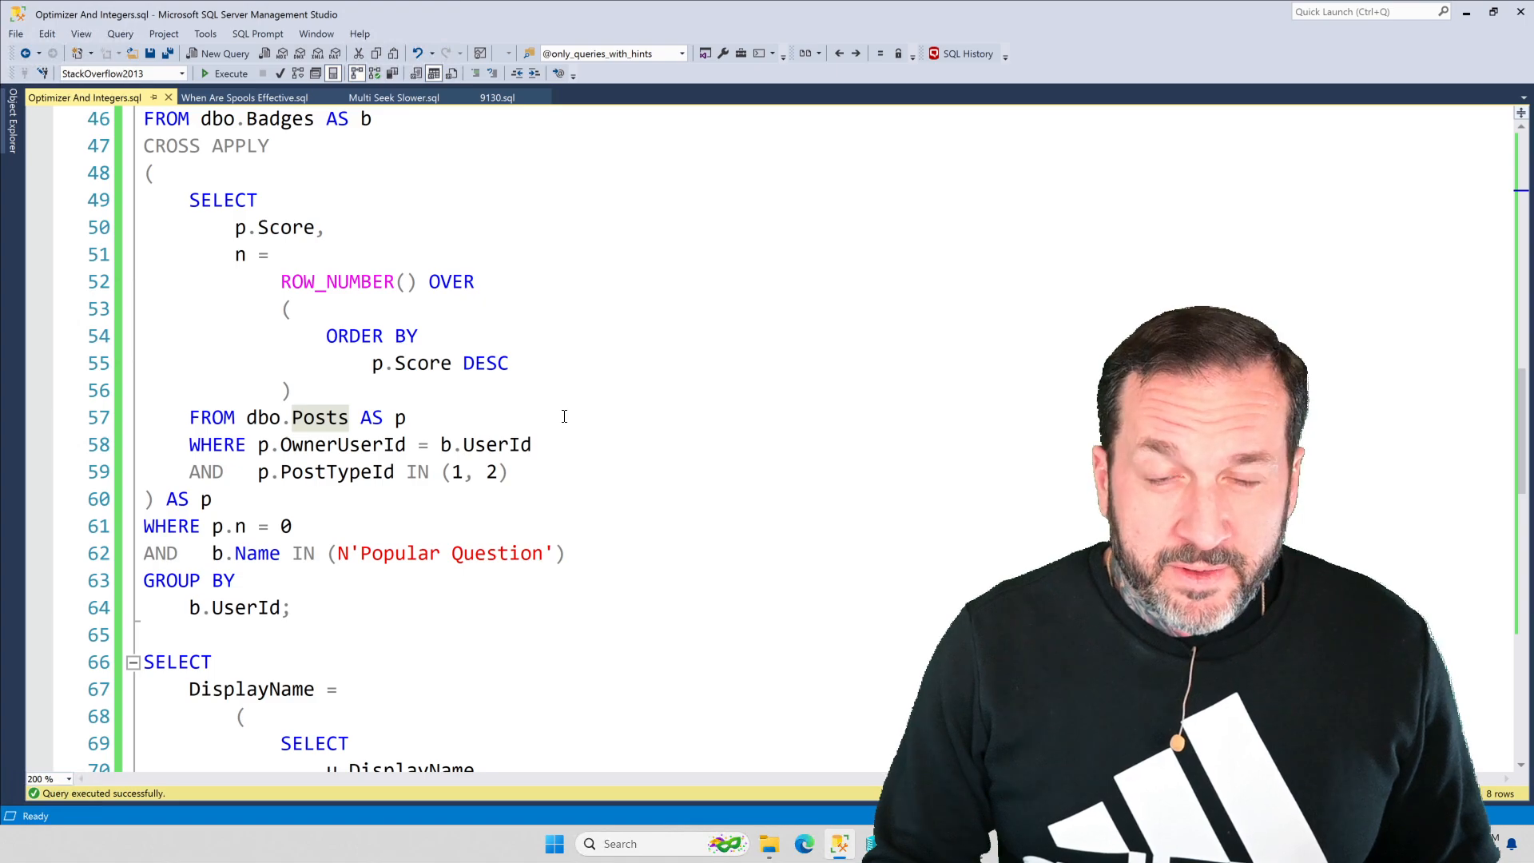
scroll("down", 3)
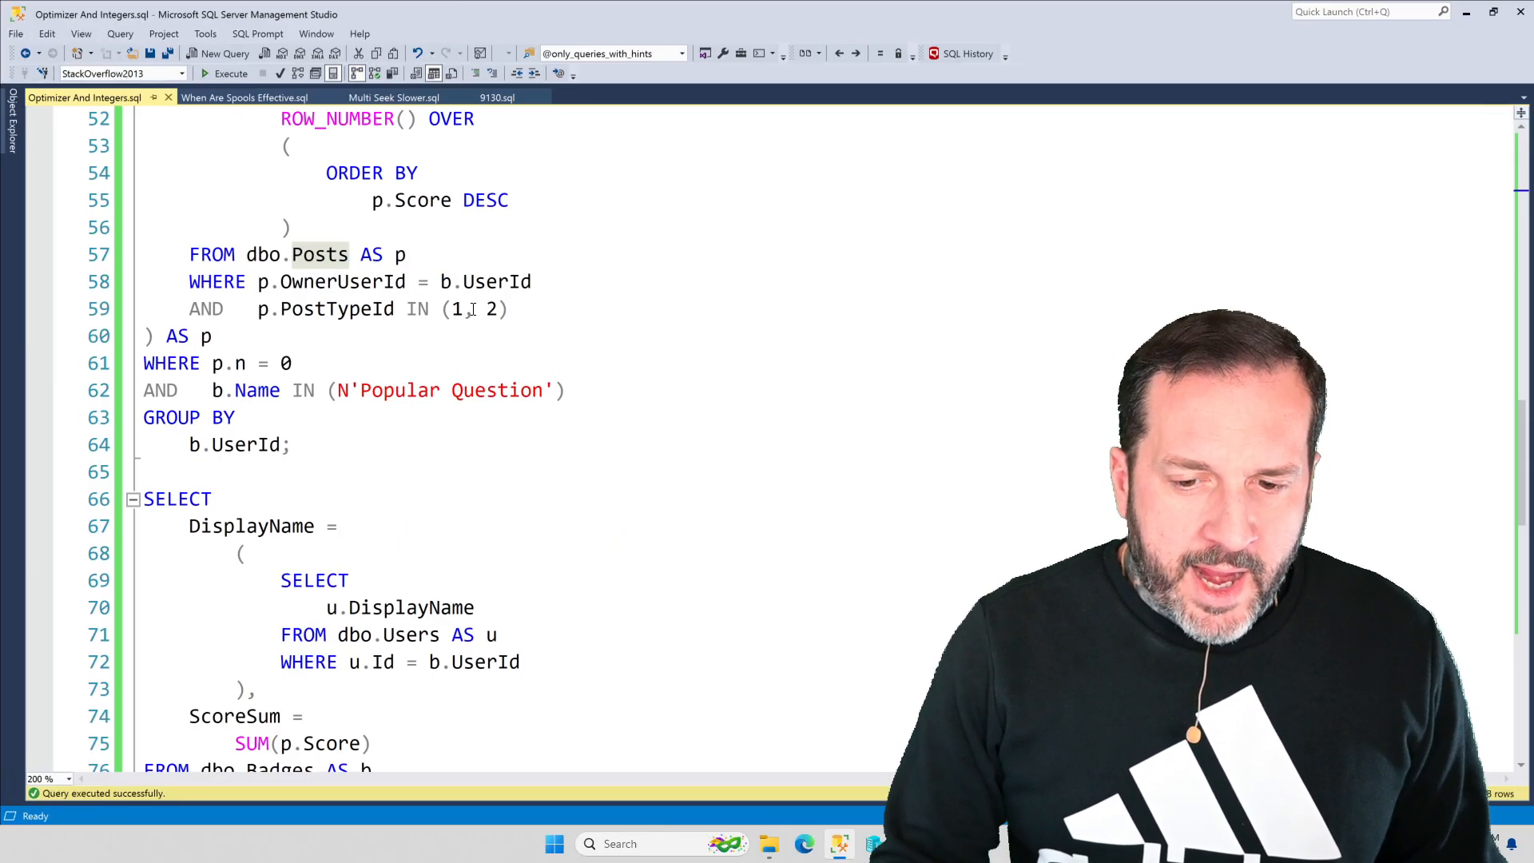
scroll("down", 3)
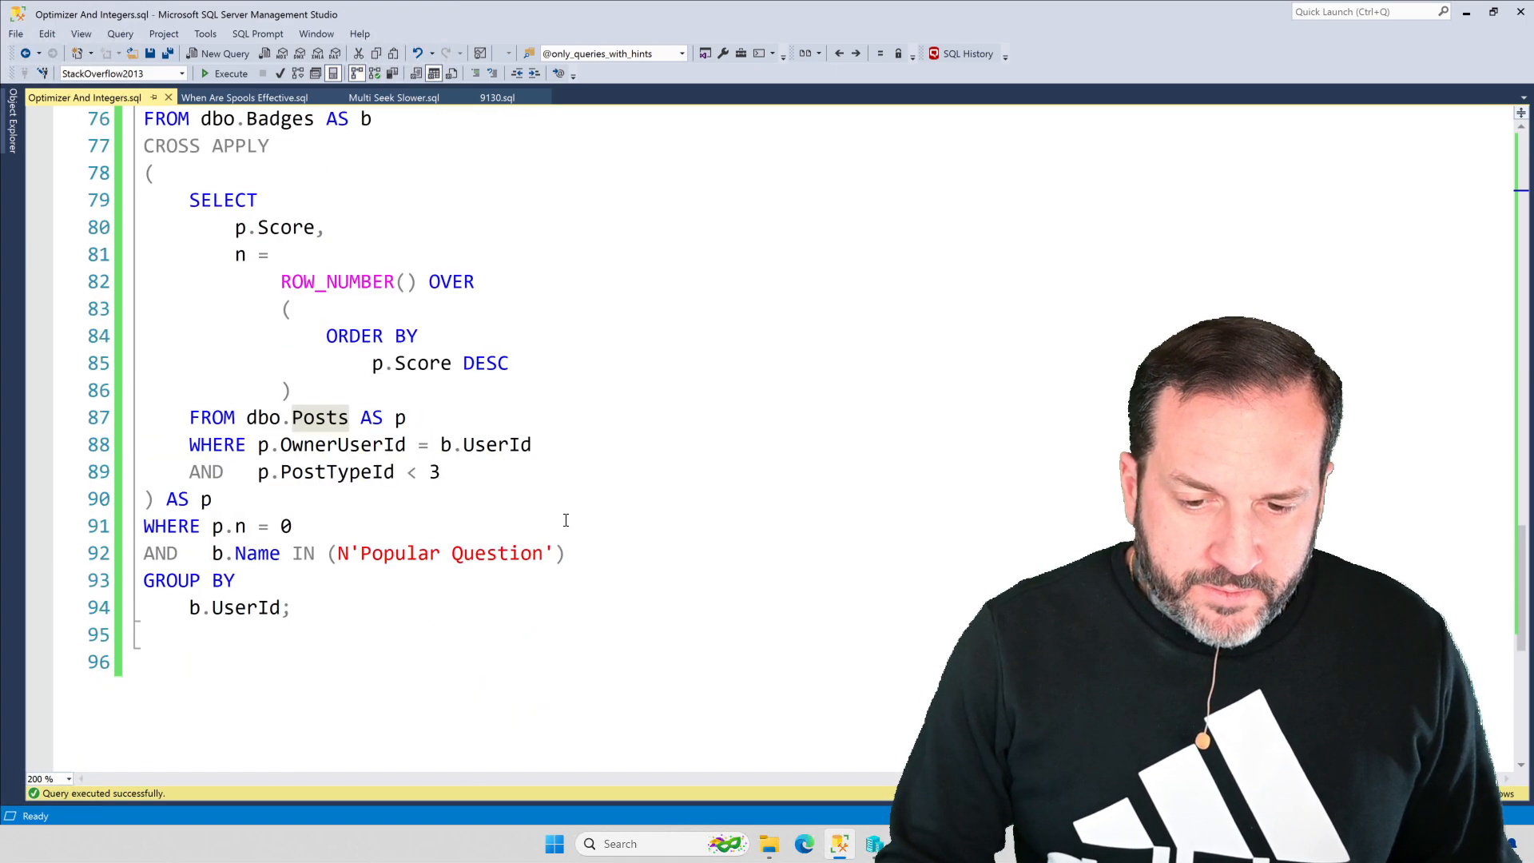
scroll("down", 3)
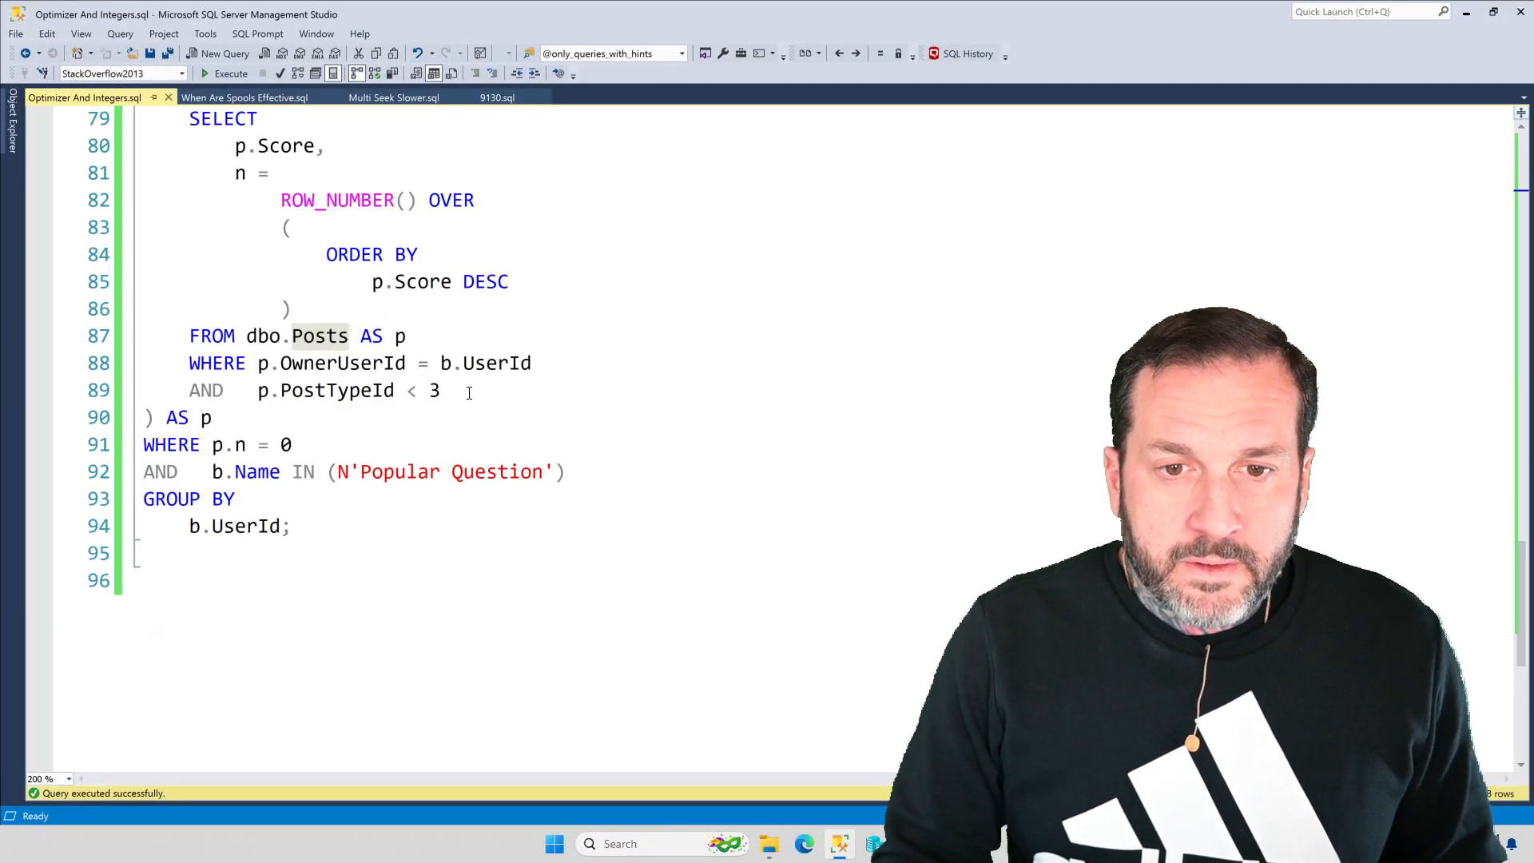
scroll("up", 3)
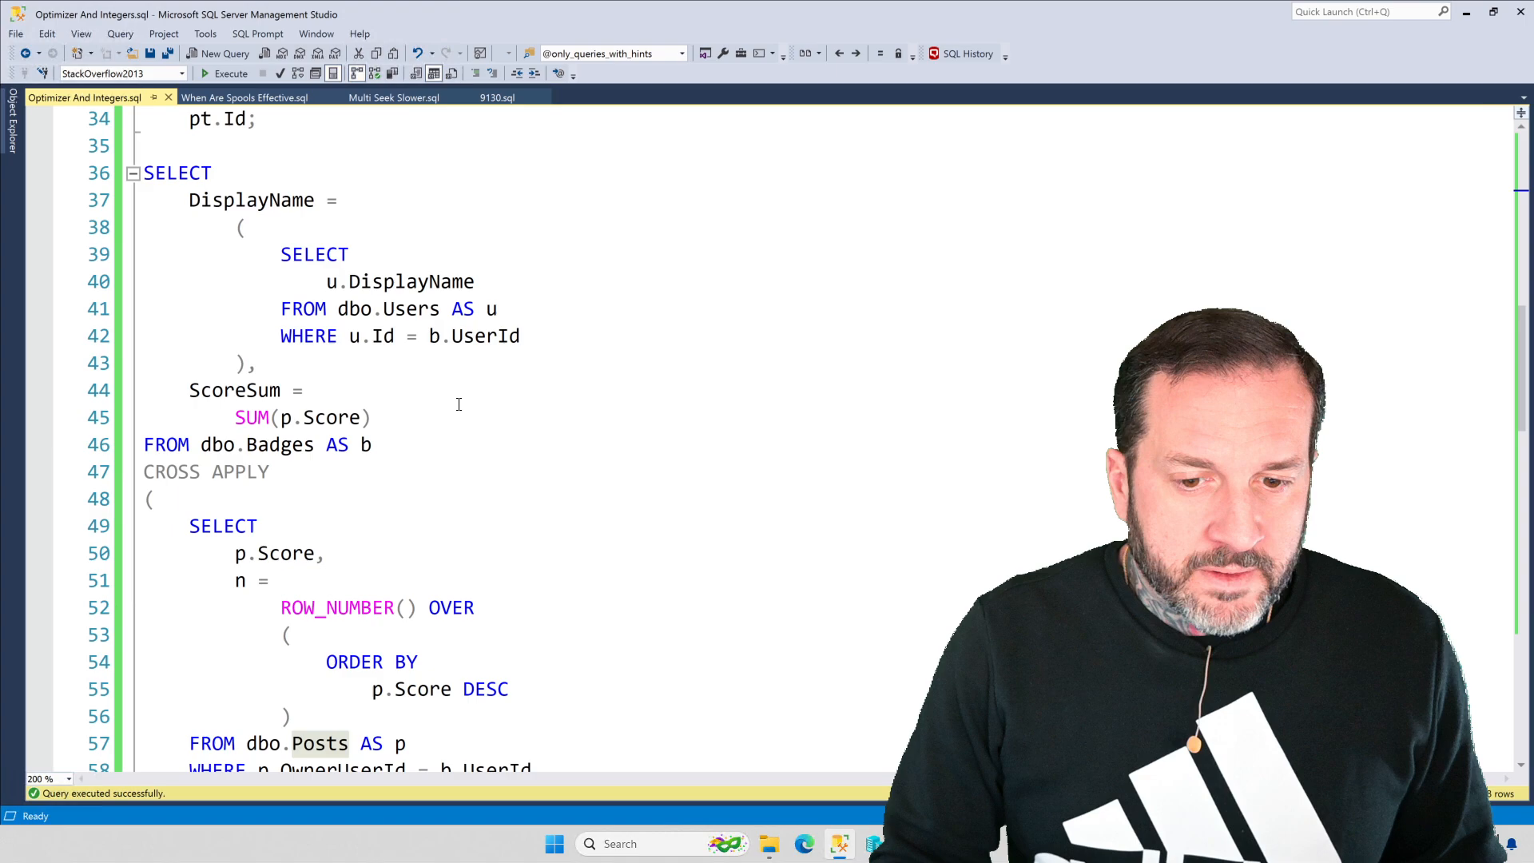
scroll("up", 3)
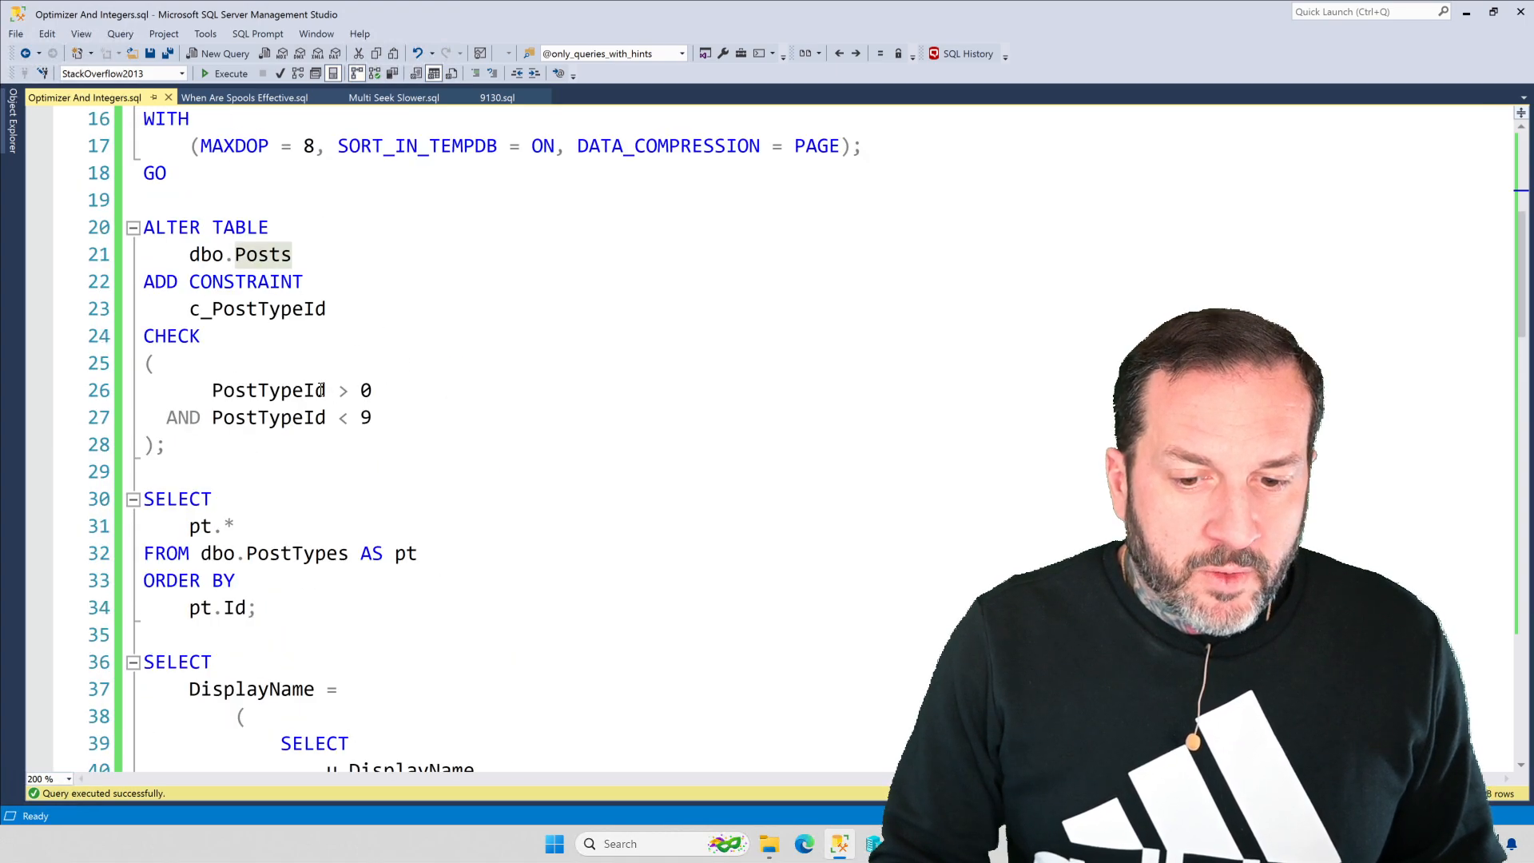
mouse_move(522, 428)
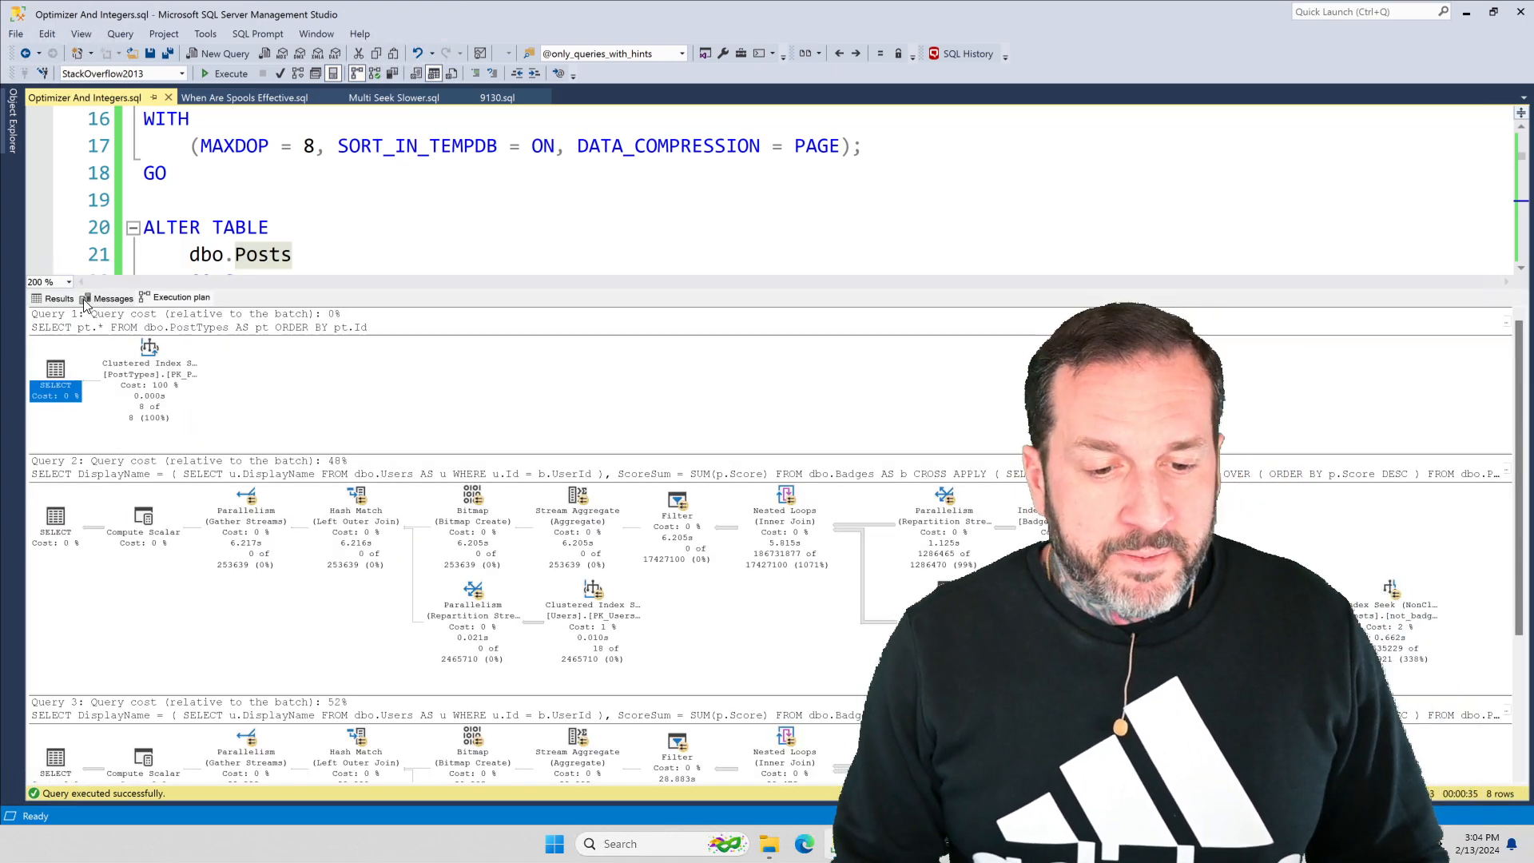
Show the Results tab: eight PostTypes rows and two empty DisplayName/ScoreSum grids
left_click(57, 298)
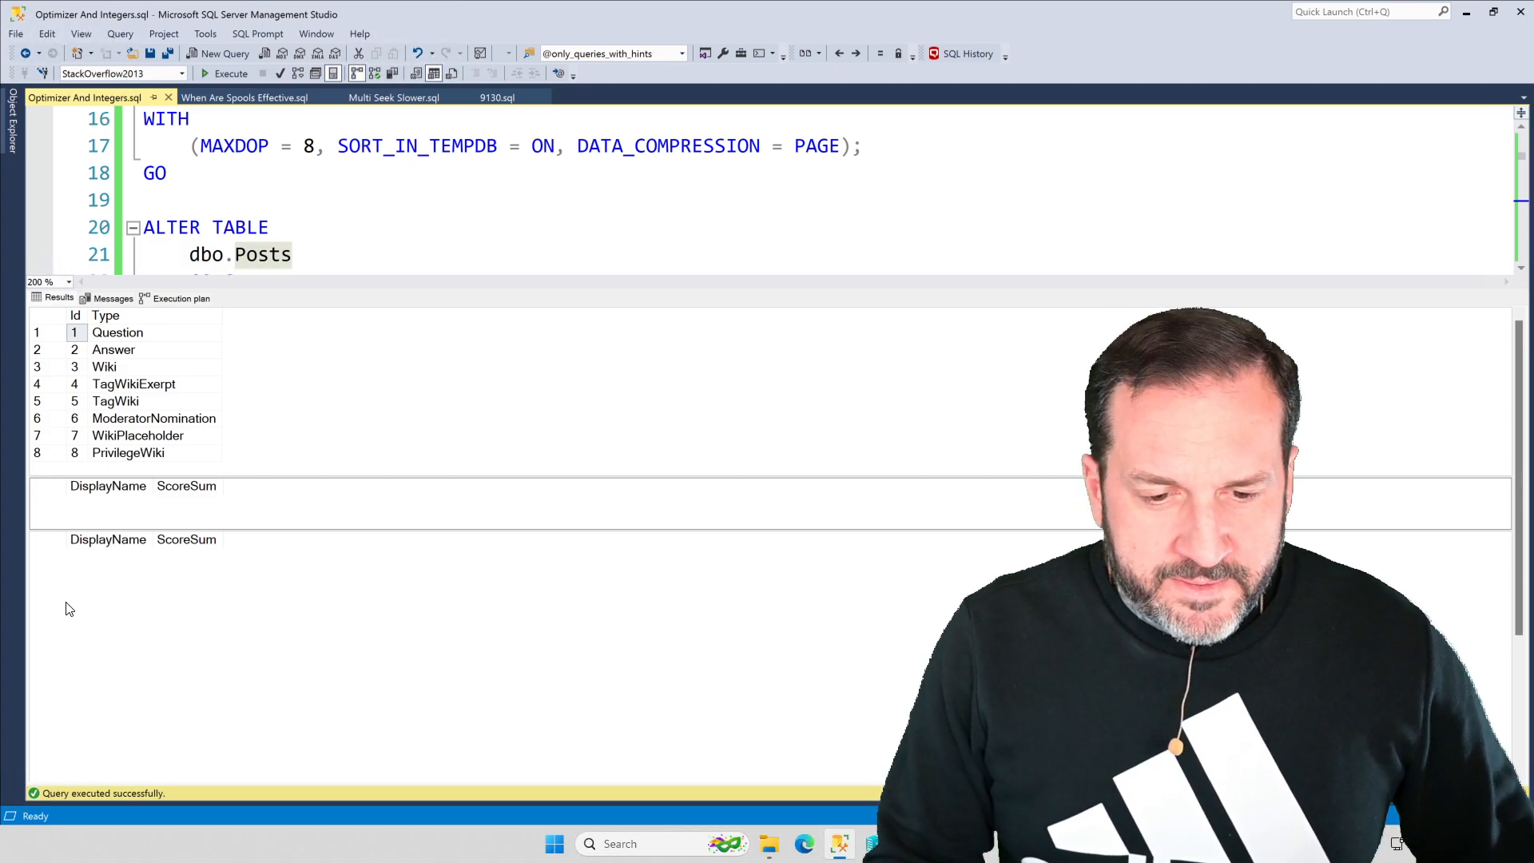
mouse_move(516, 584)
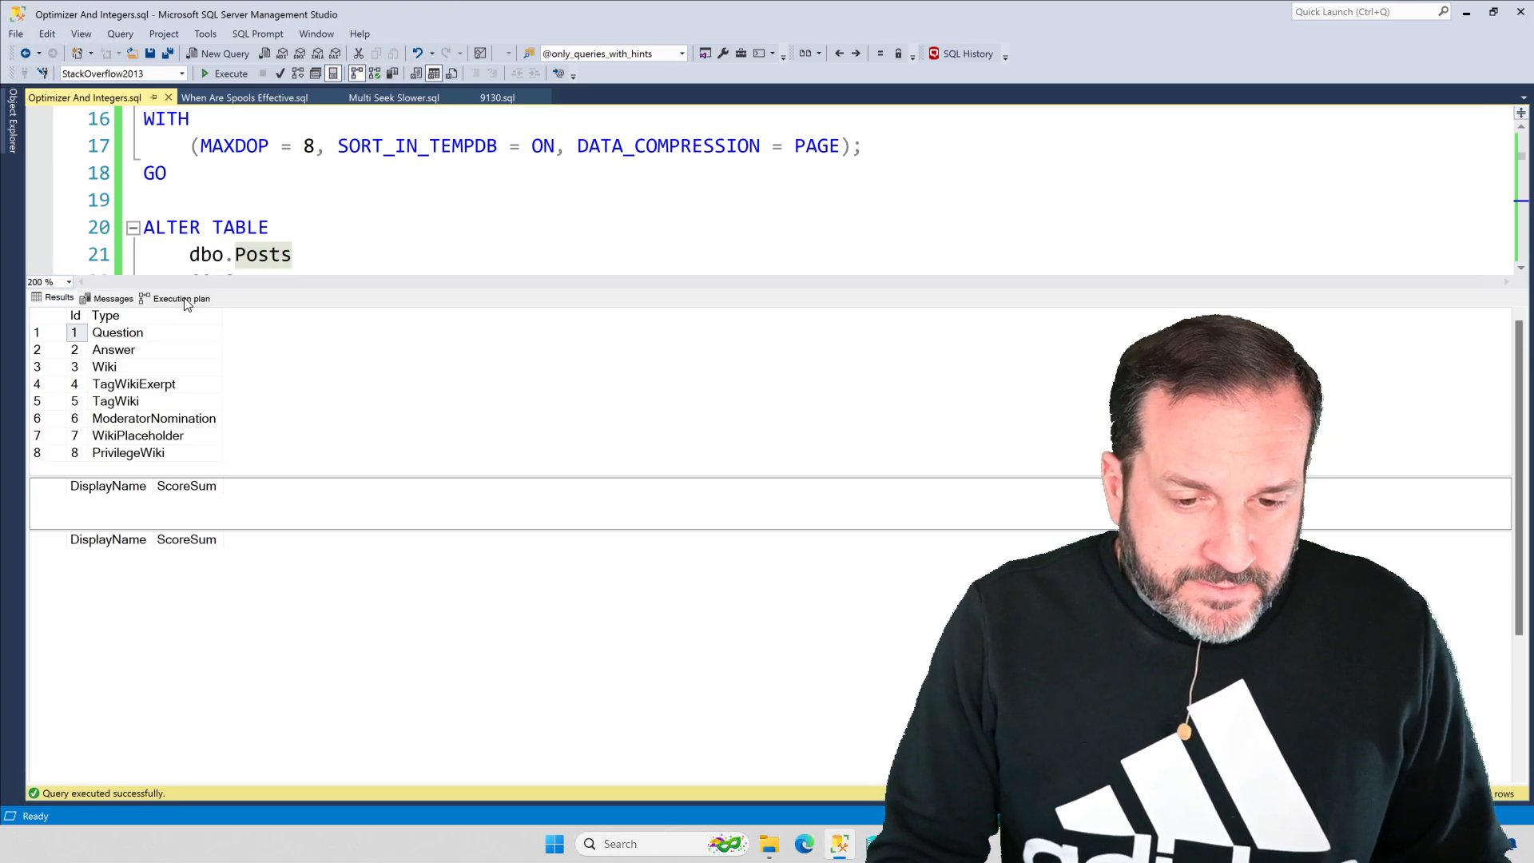
Return to the Execution plan tab, with Query 2 at 48% and Query 3 at 52%
left_click(179, 298)
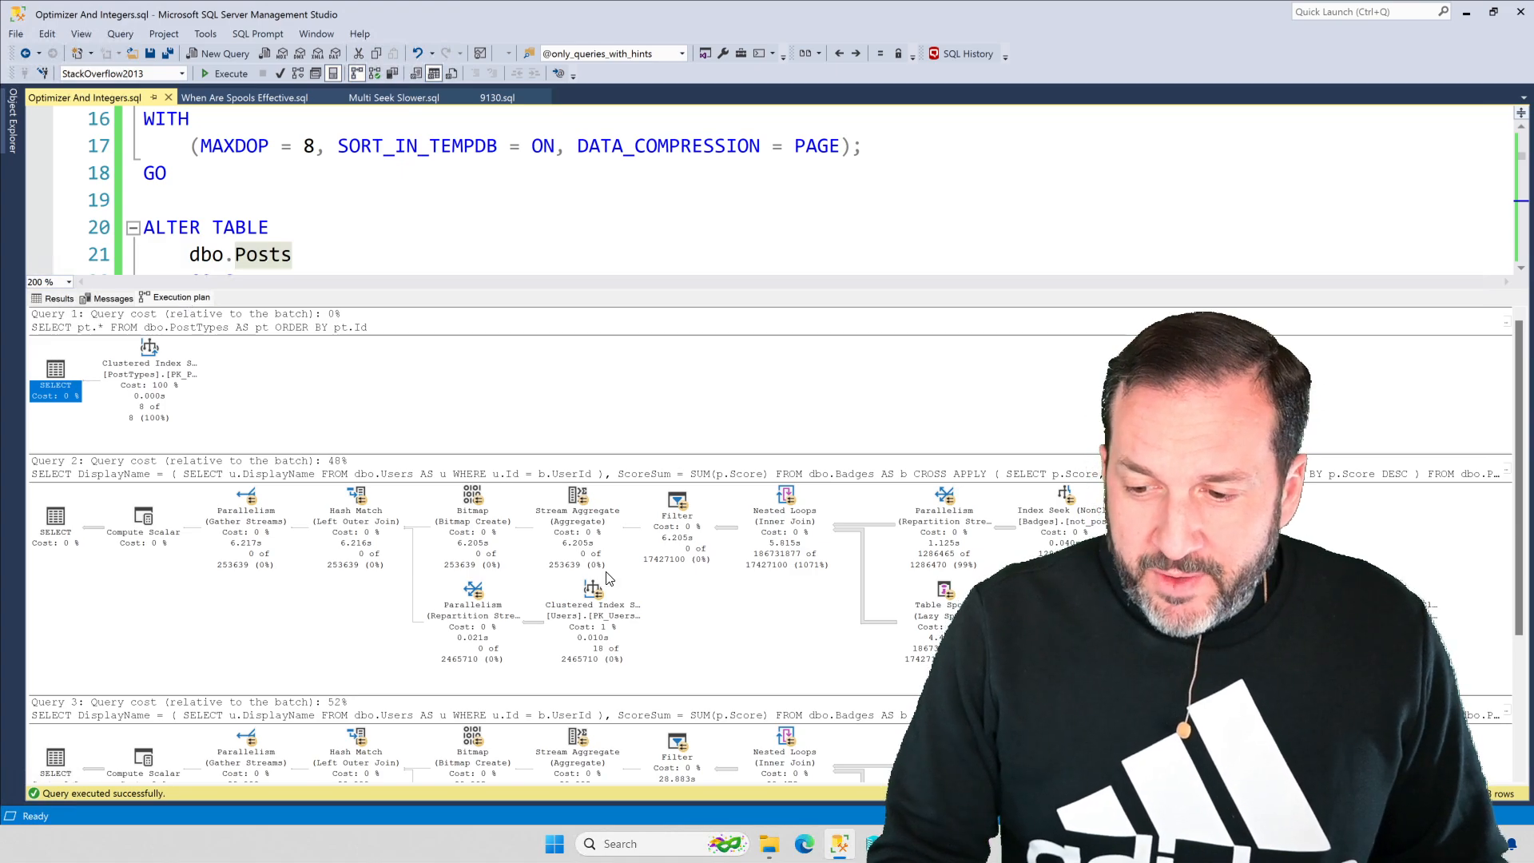
mouse_move(825, 221)
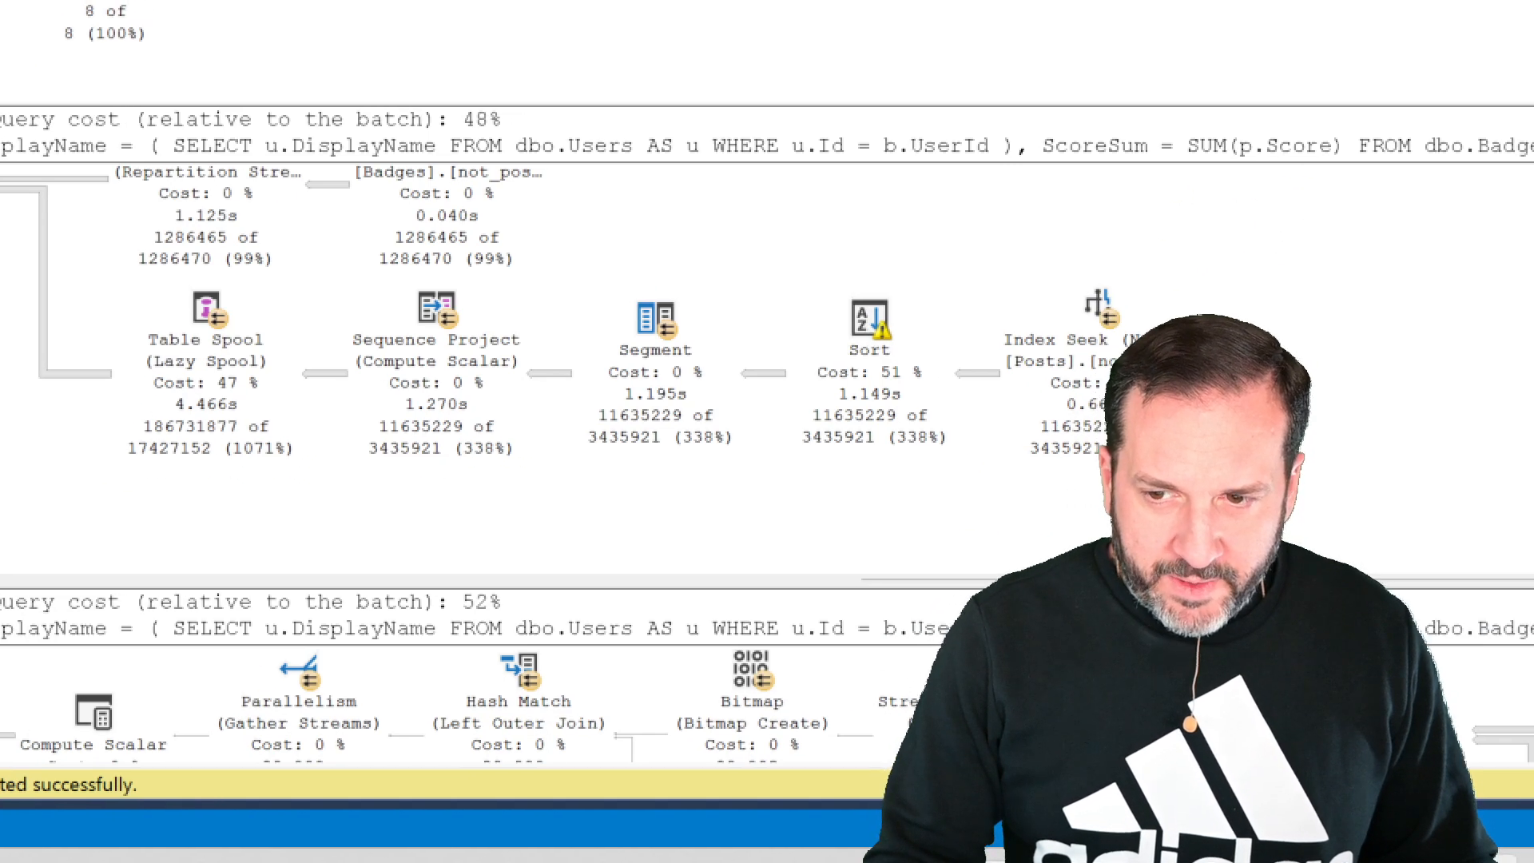
Scroll up to Query 2's plan with its lazy Table Spool, Sort and Index Seek
scroll("up", 3)
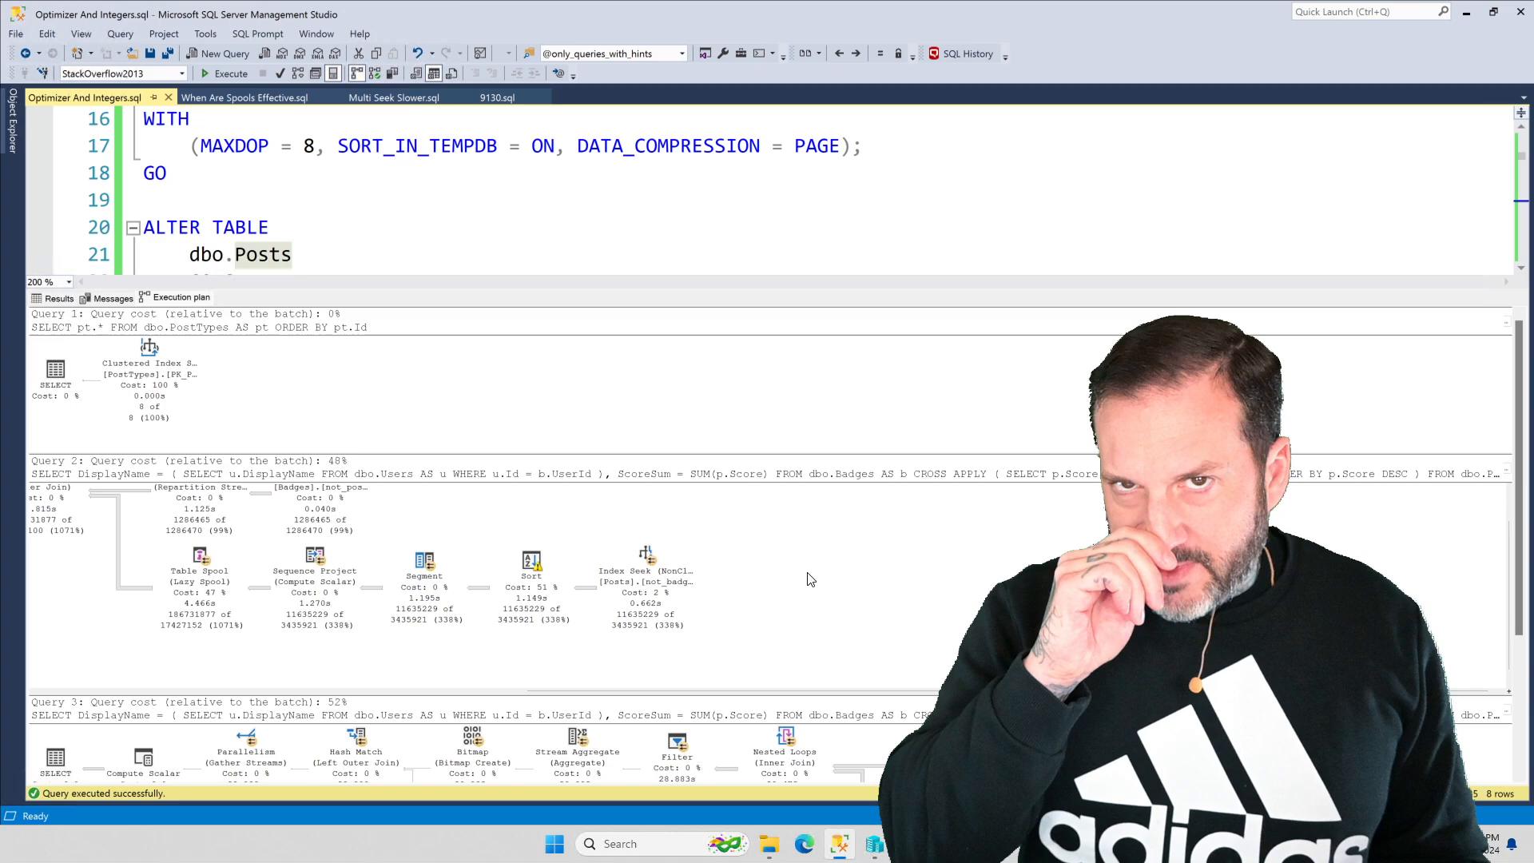
mouse_move(934, 585)
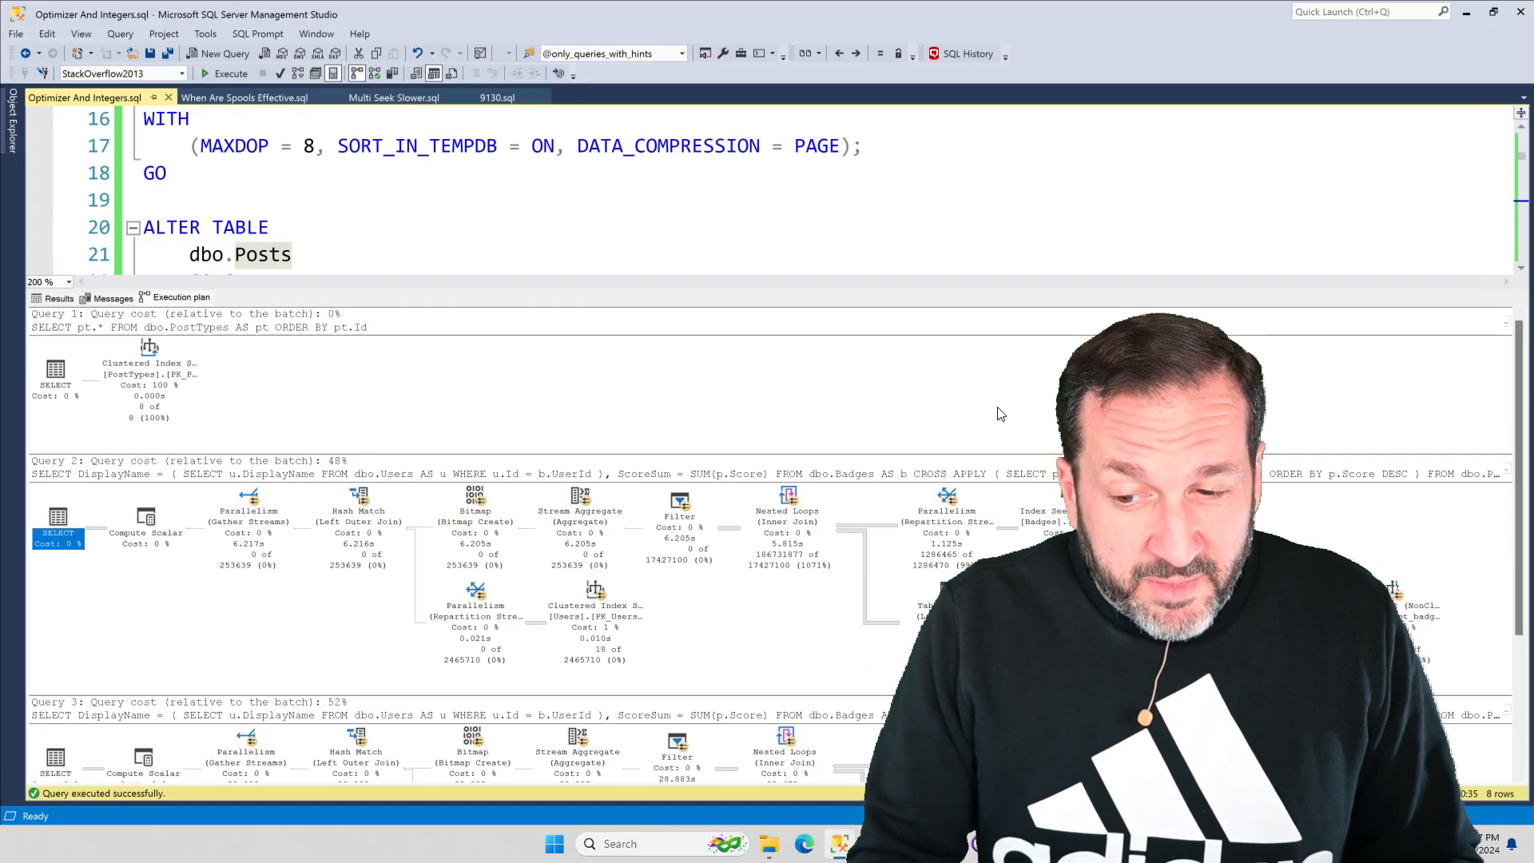
mouse_move(390, 300)
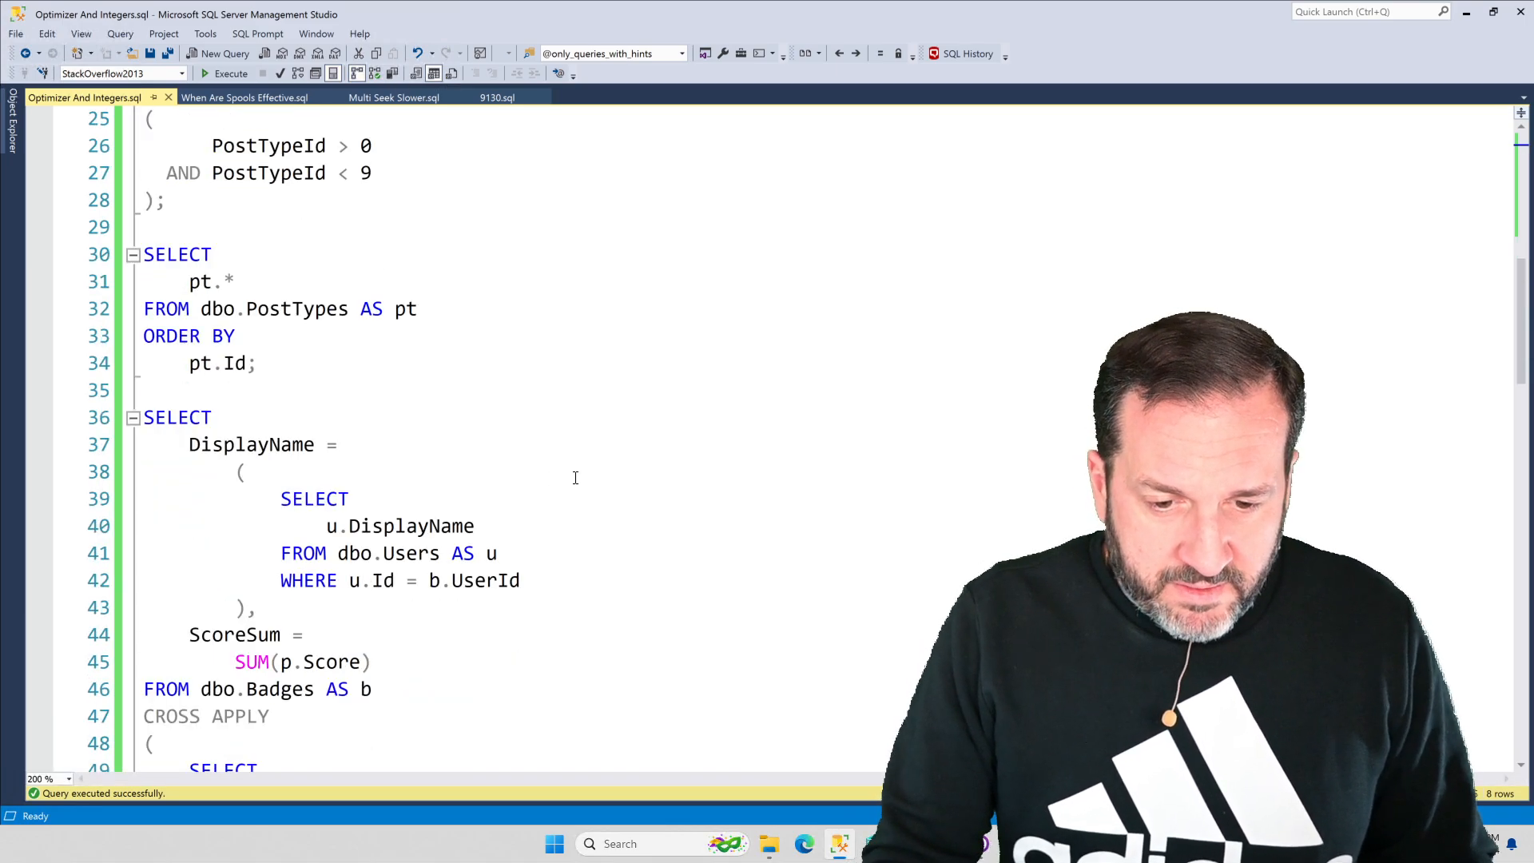
Scroll down to bring the plans back beneath the third query's CROSS APPLY code
scroll("down", 3)
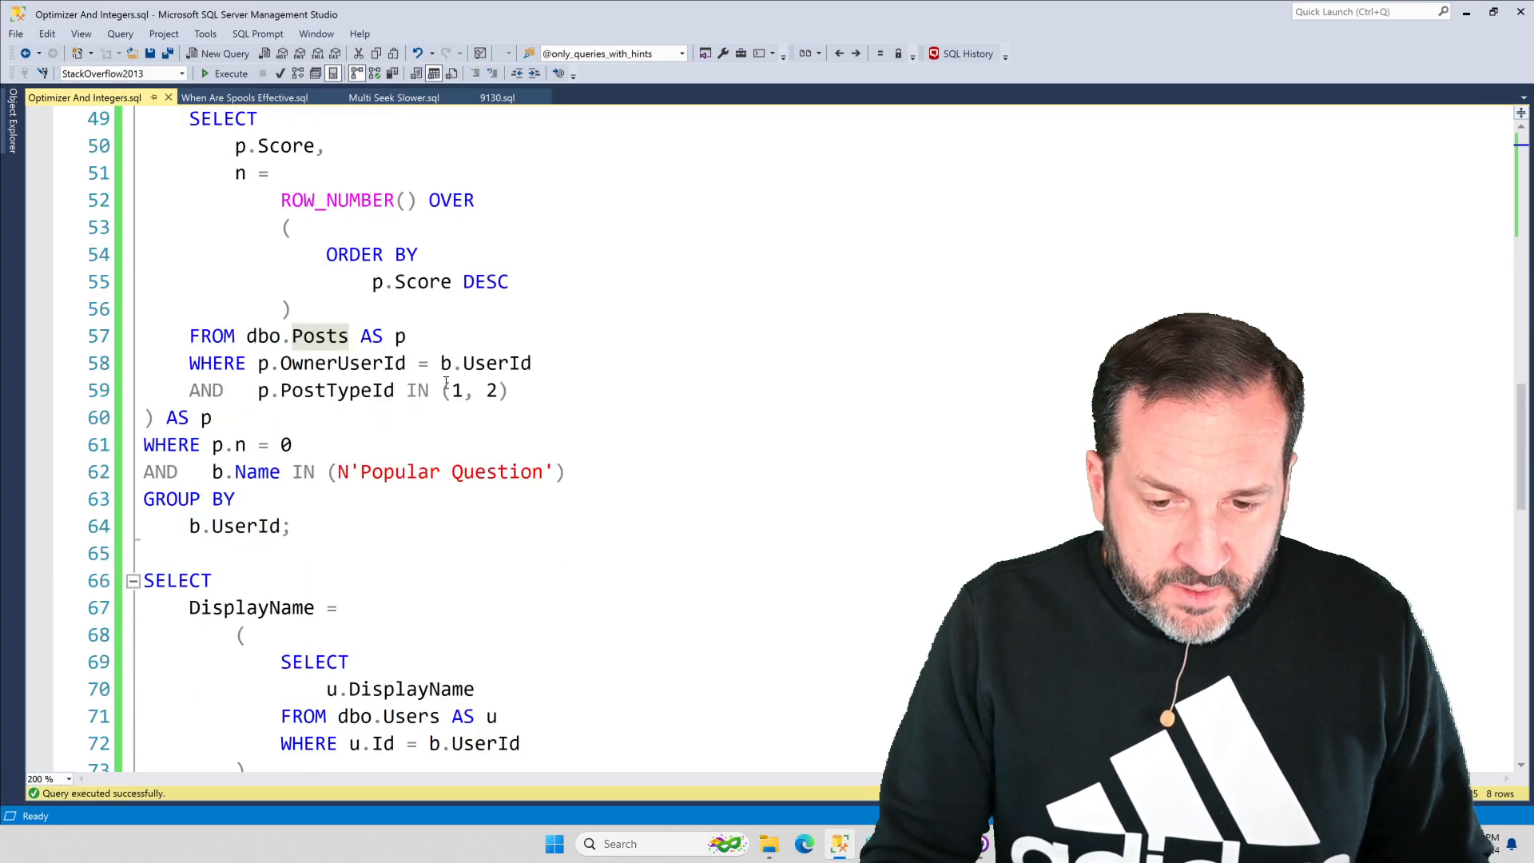
scroll("down", 3)
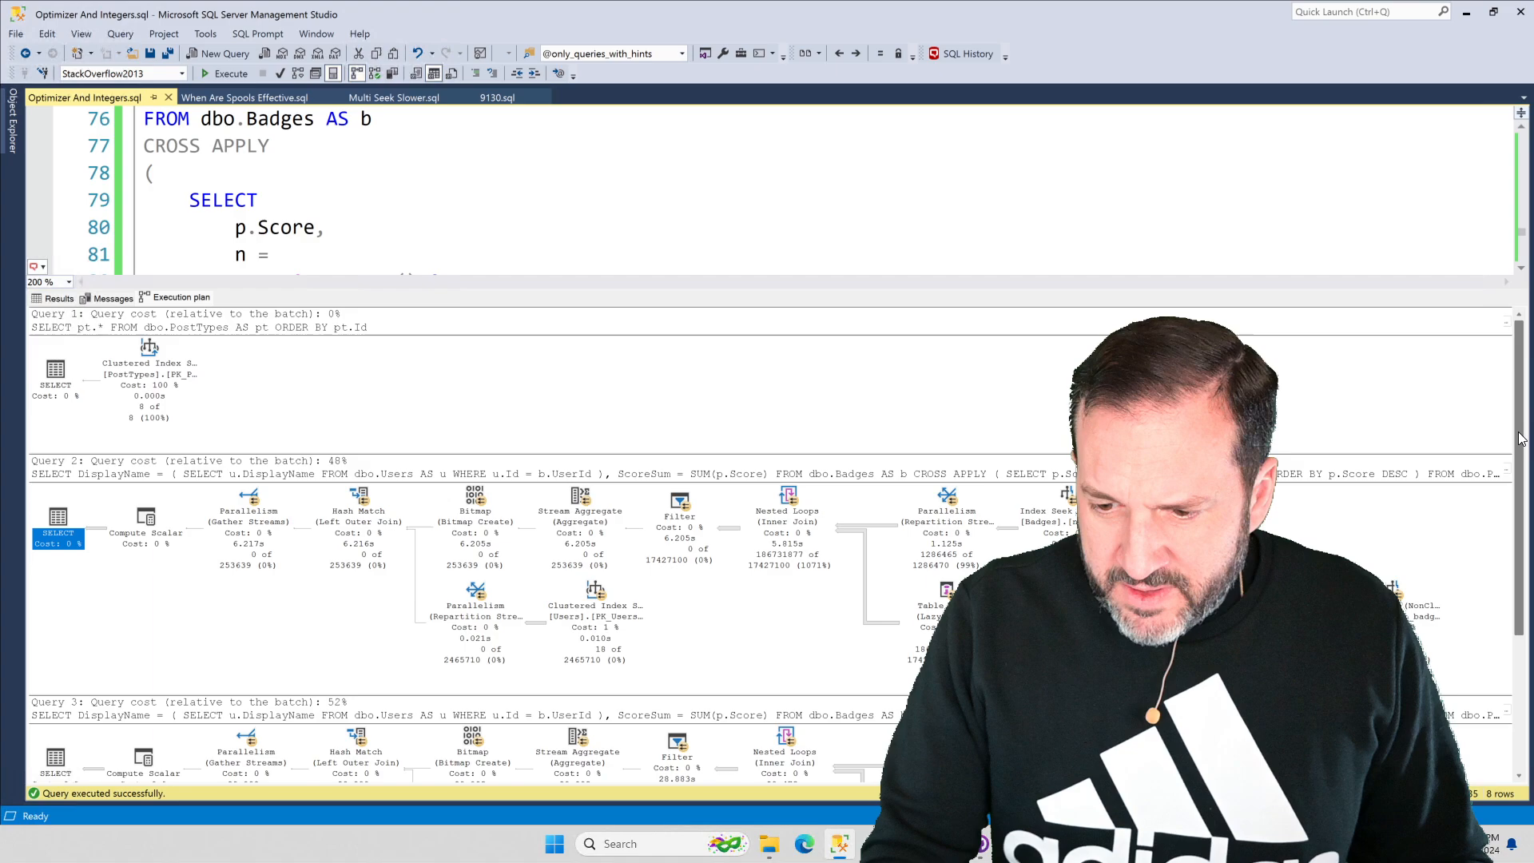
scroll("down", 3)
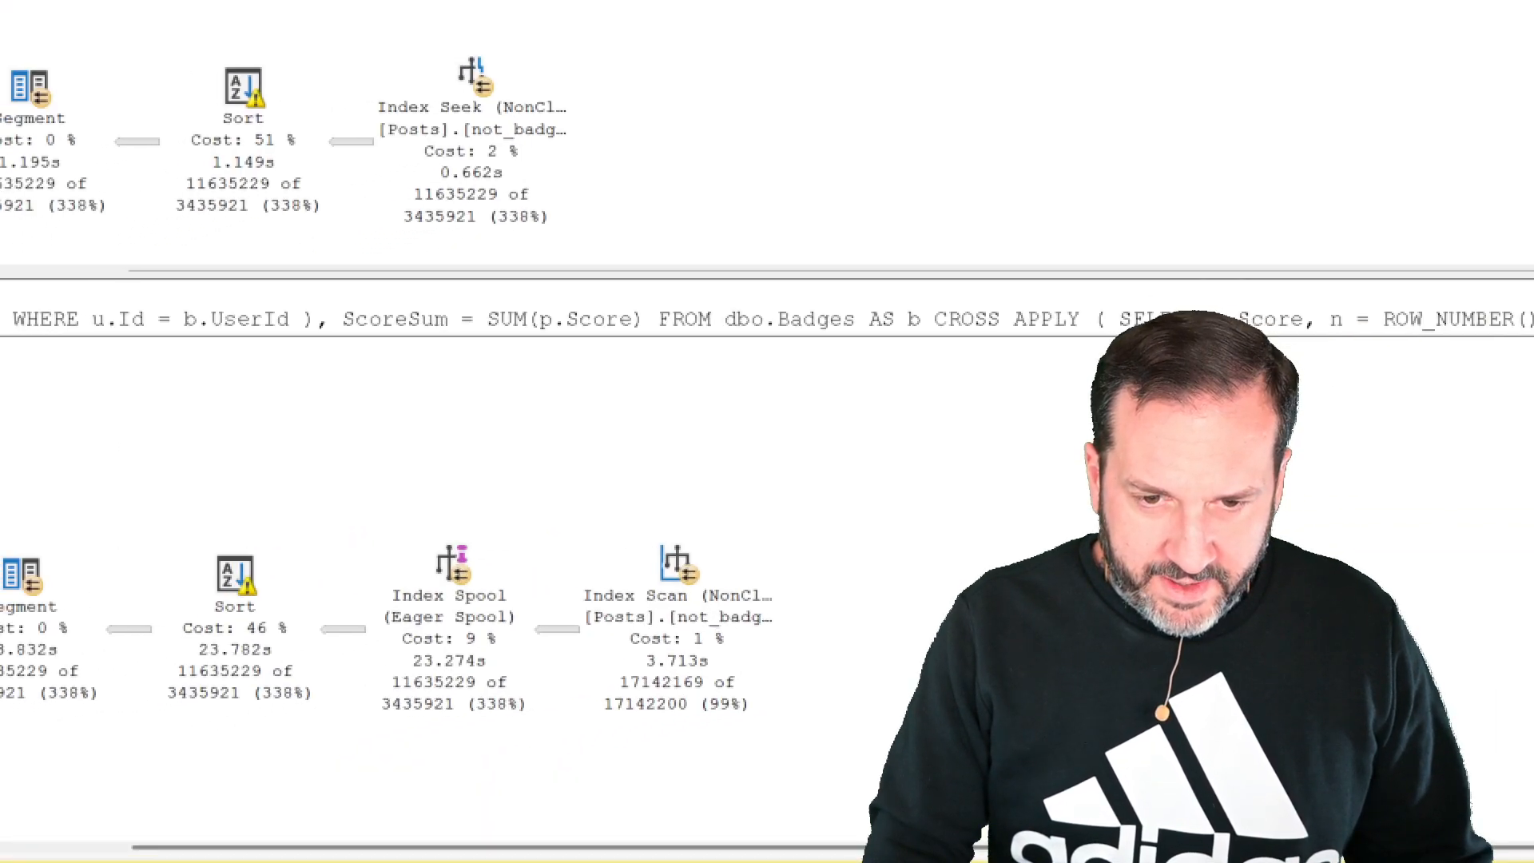
Scroll the plan pane left to compare Query 3's Eager Index Spool with Query 2's Index Seek
scroll("left", 3)
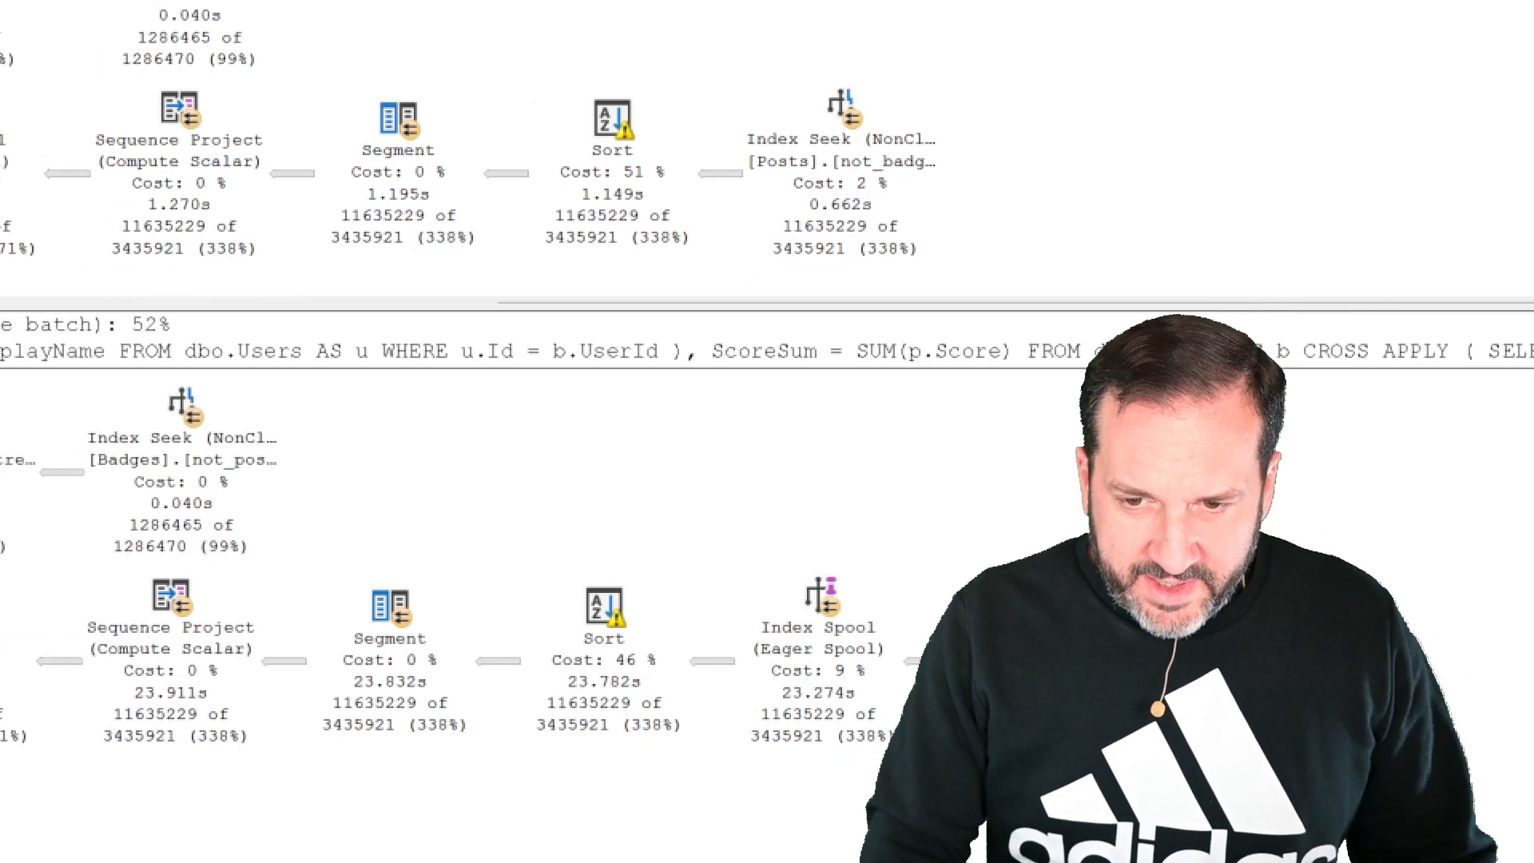